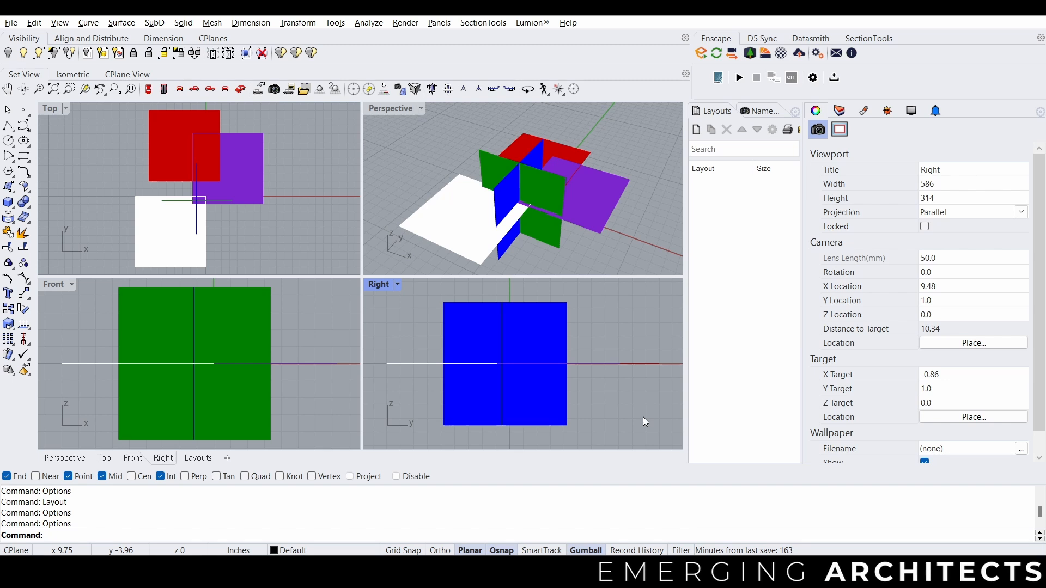
Create a layout on Rhino PDF at Letter size, 8.5 × 11 in, portrait.
{"action": "type", "text": "layout"}
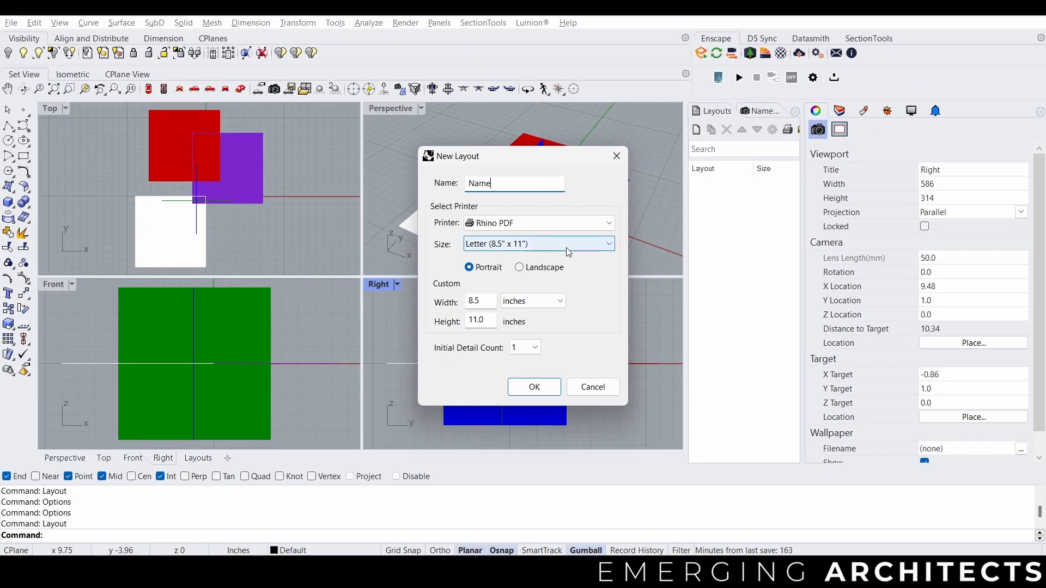
{"action": "left_click", "coordinate": [816, 111]}
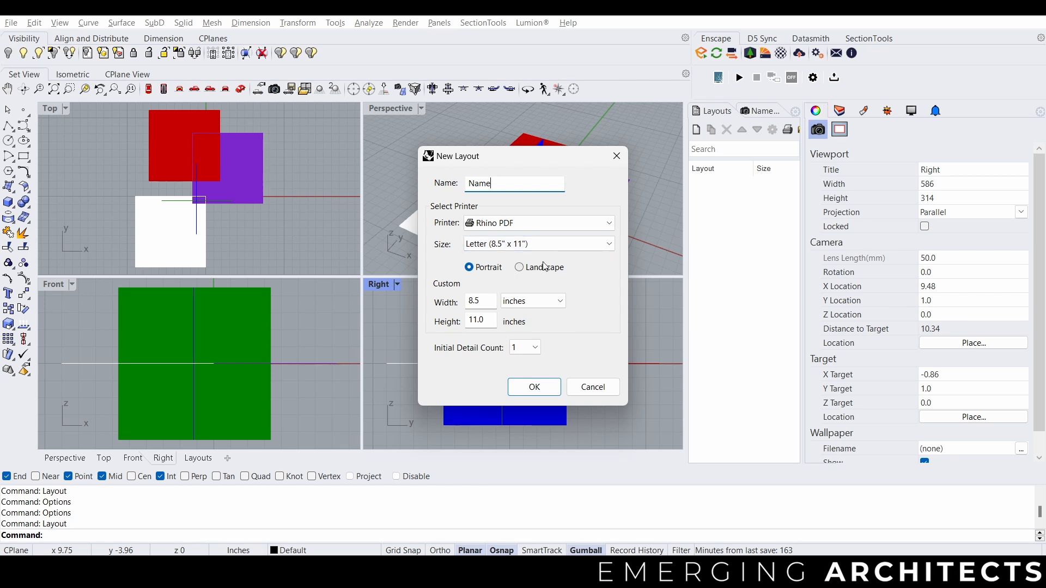
{"action": "left_click", "coordinate": [533, 386]}
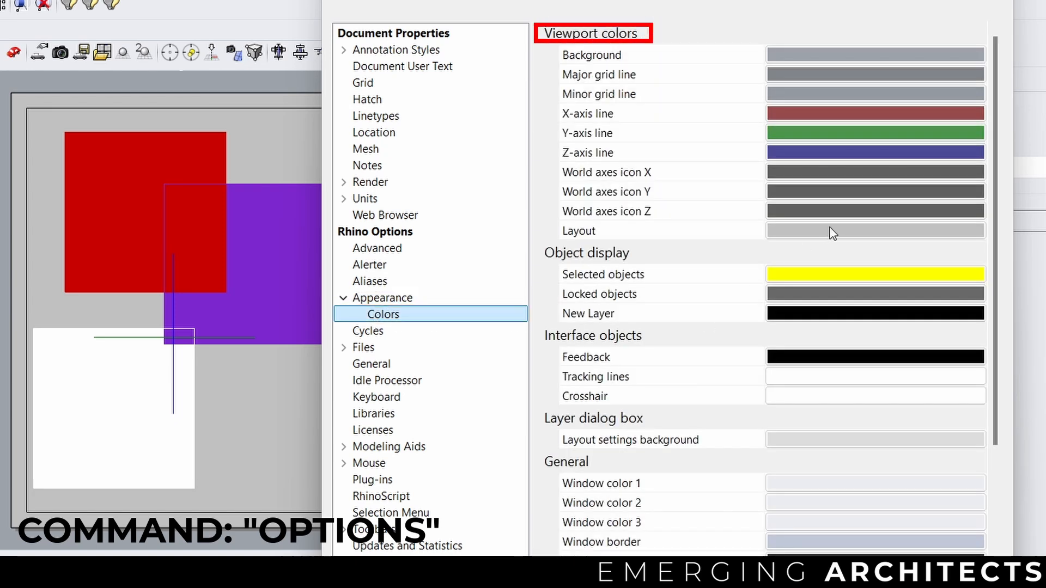
Set the Layout appearance colour to white and confirm the options.
{"action": "left_click", "coordinate": [875, 230]}
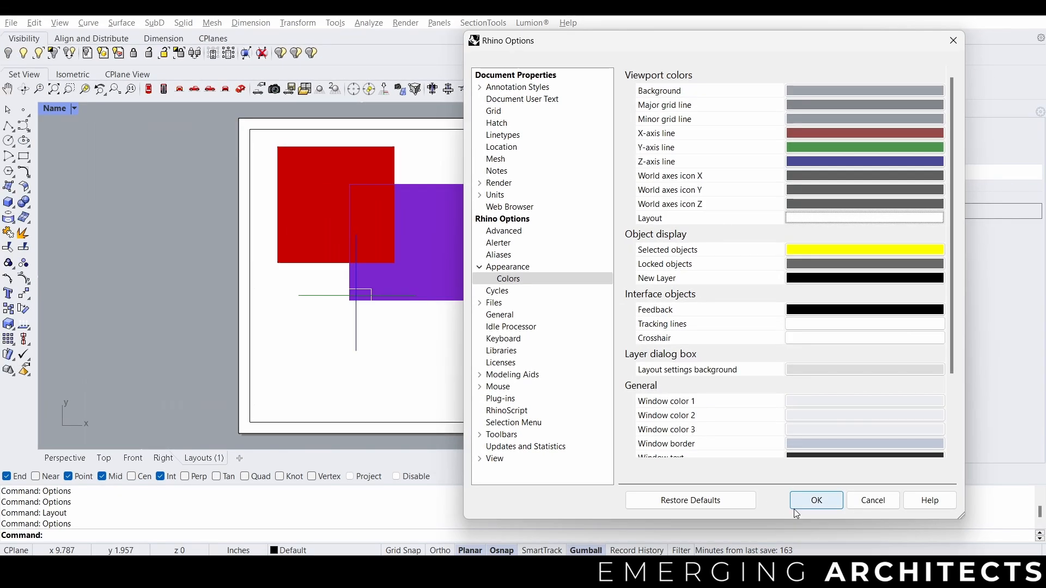
{"action": "left_click", "coordinate": [815, 500]}
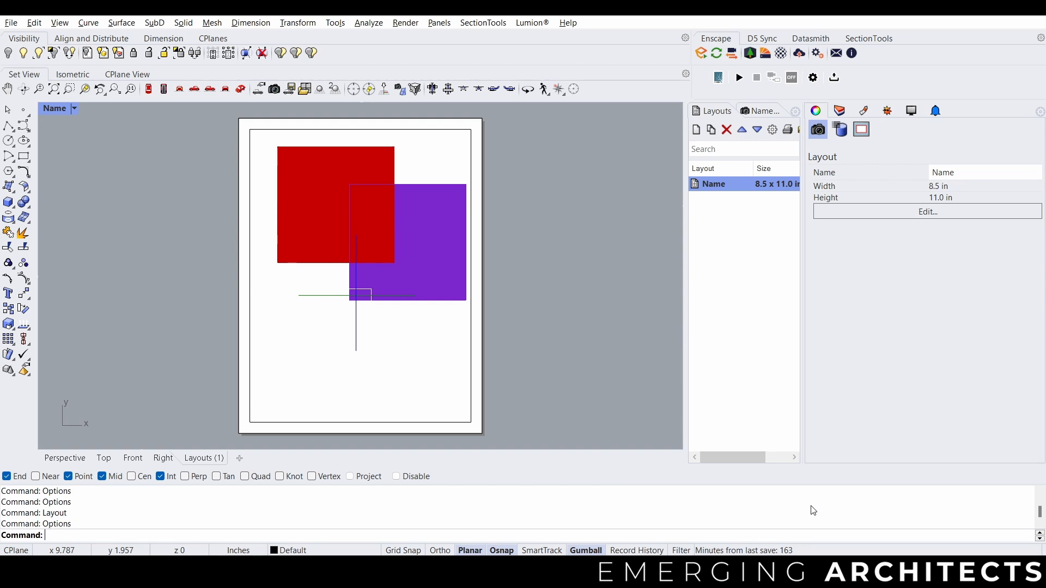
{"action": "mouse_move", "coordinate": [197, 298]}
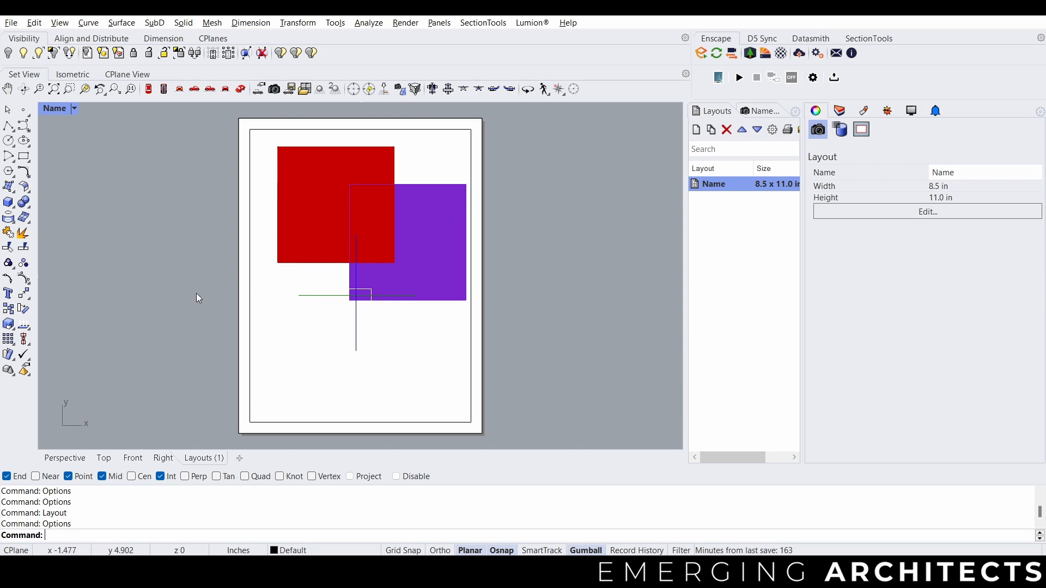
{"action": "mouse_move", "coordinate": [292, 339]}
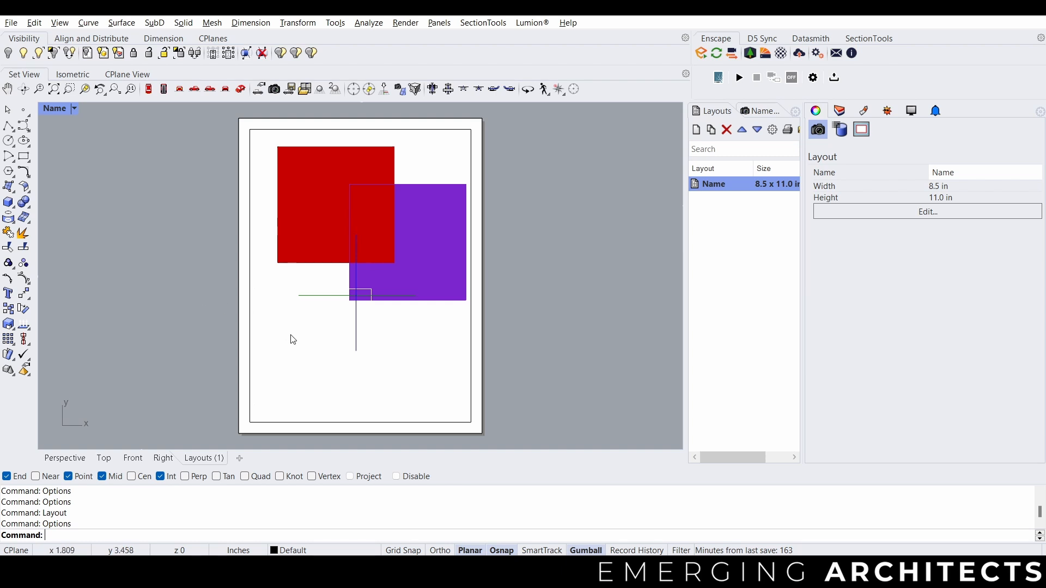
{"action": "mouse_move", "coordinate": [244, 268]}
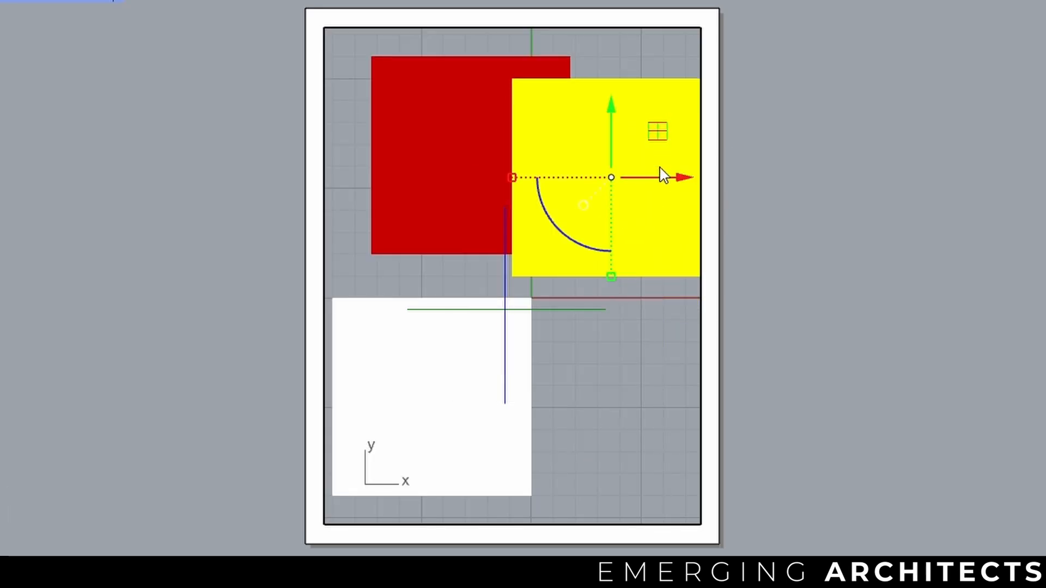
Select the green curve among the overlapping squares inside the active detail.
{"action": "left_click", "coordinate": [504, 321]}
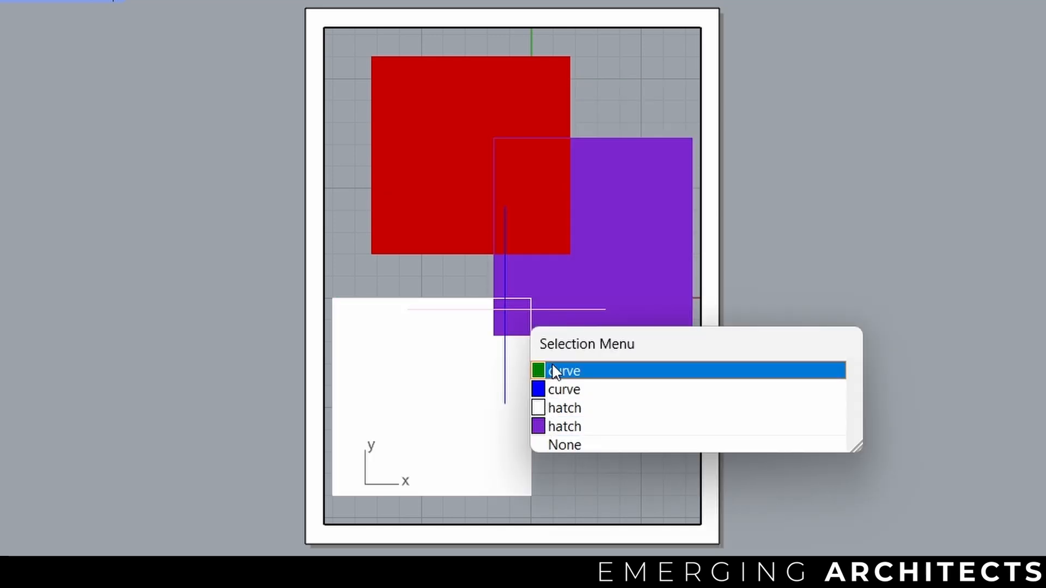
{"action": "left_click", "coordinate": [564, 370]}
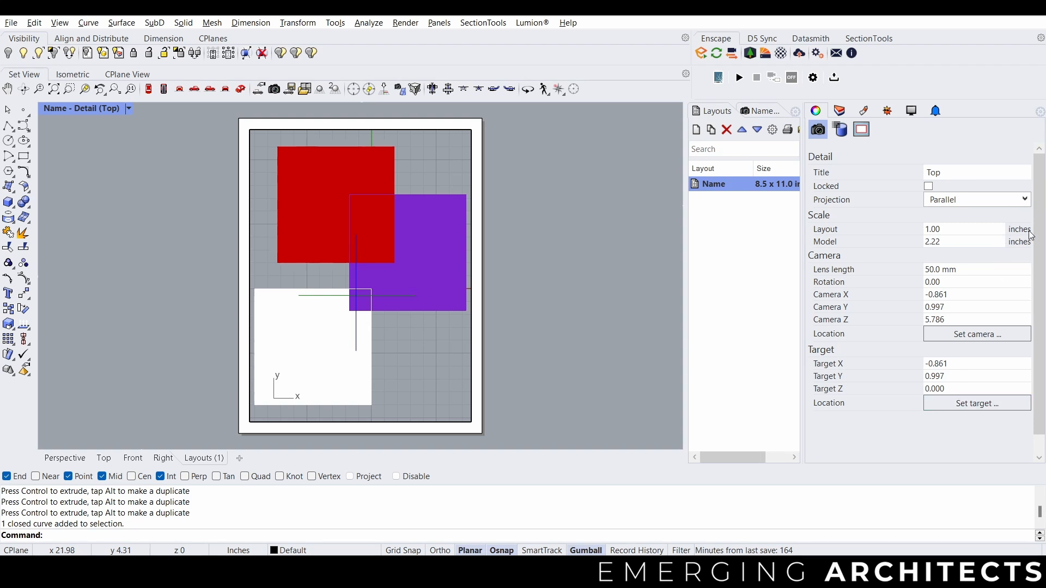
{"action": "mouse_move", "coordinate": [510, 269]}
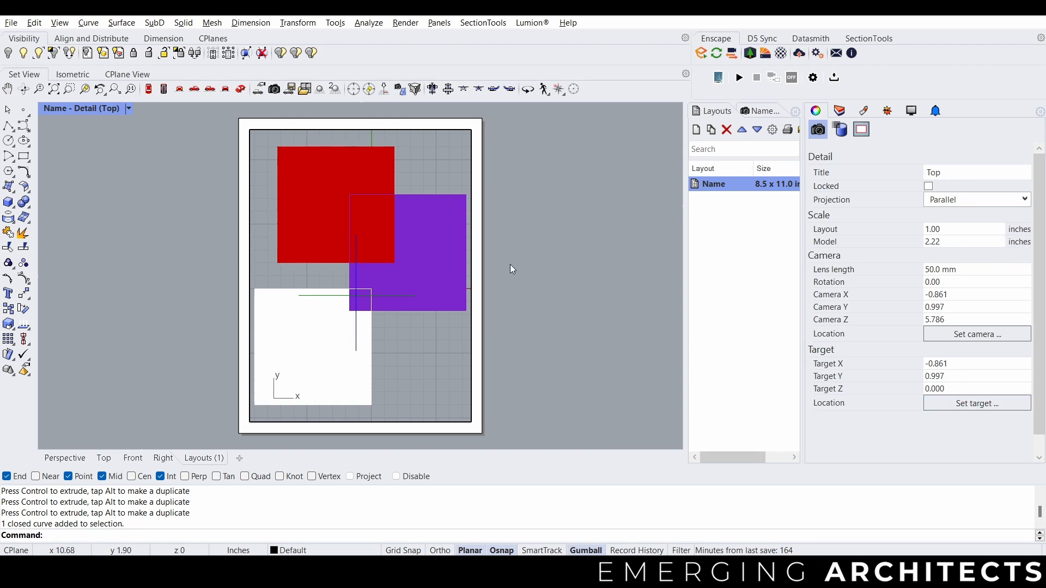
{"action": "mouse_move", "coordinate": [120, 538]}
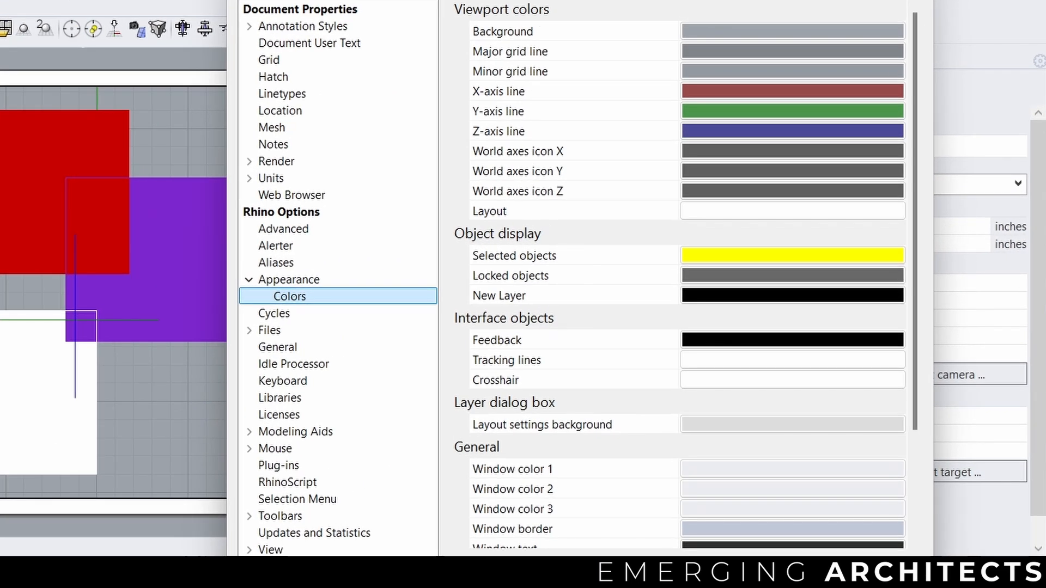
Change model units to feet in Options and accept rescaling the geometry.
{"action": "left_click", "coordinate": [249, 178]}
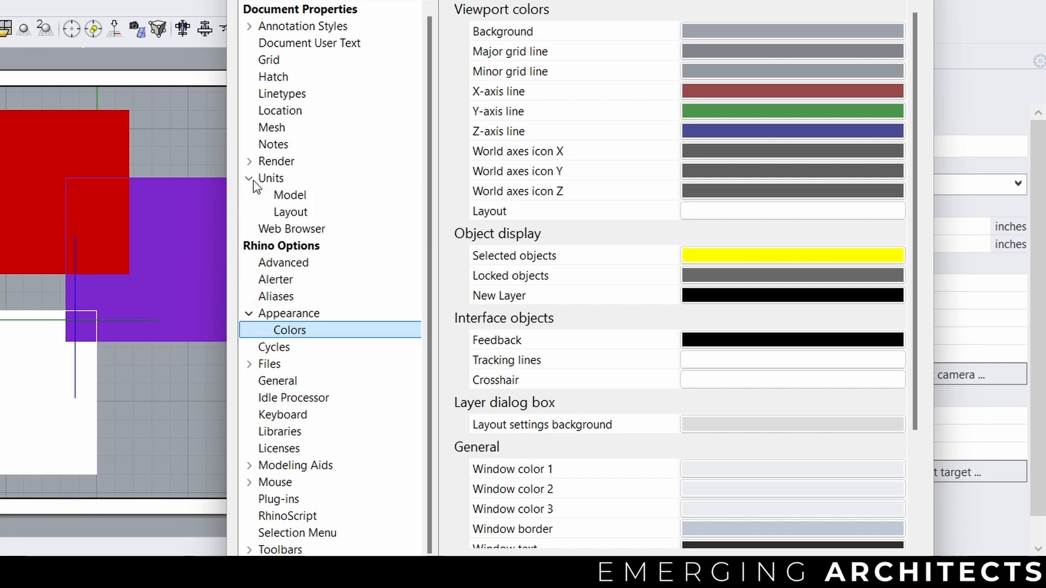
{"action": "left_click", "coordinate": [289, 195]}
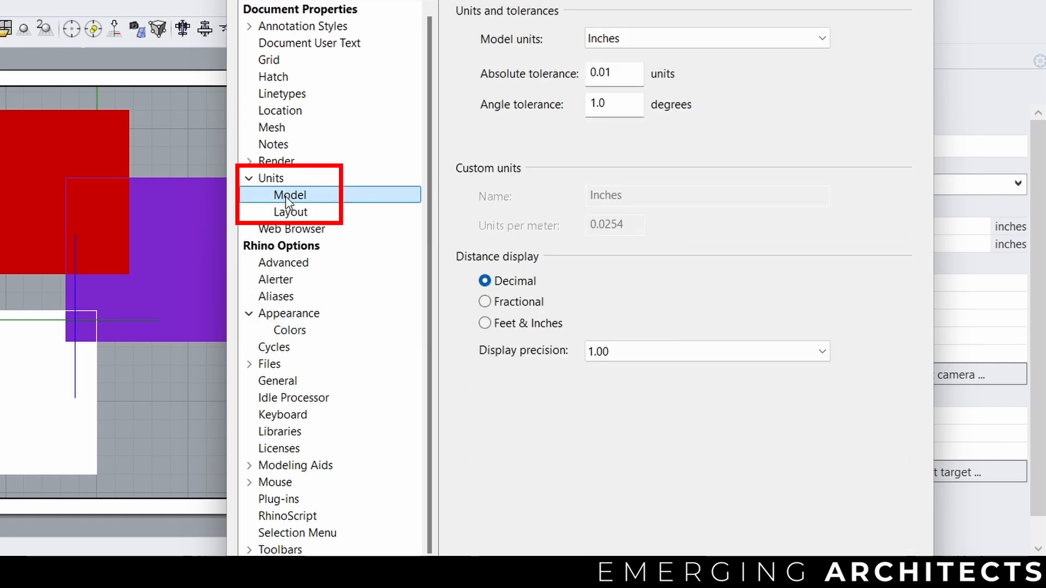
{"action": "left_click", "coordinate": [289, 212]}
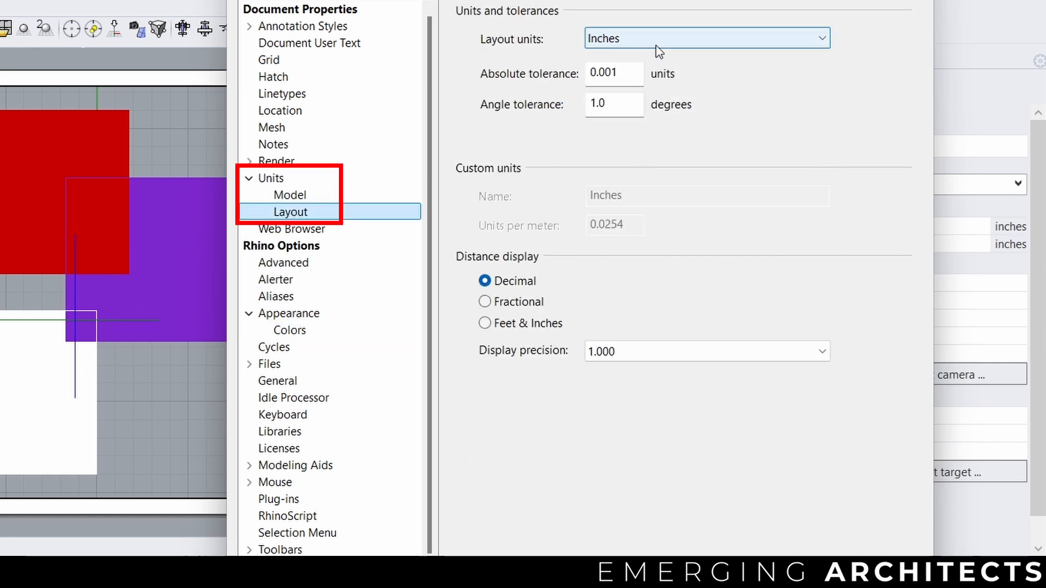
{"action": "left_click", "coordinate": [290, 194]}
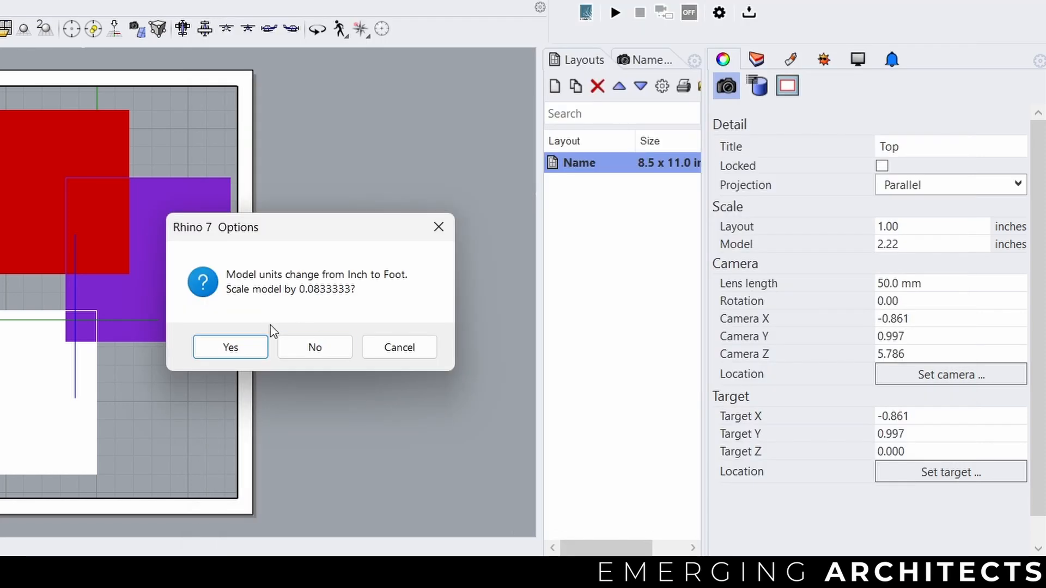
{"action": "left_click", "coordinate": [230, 346]}
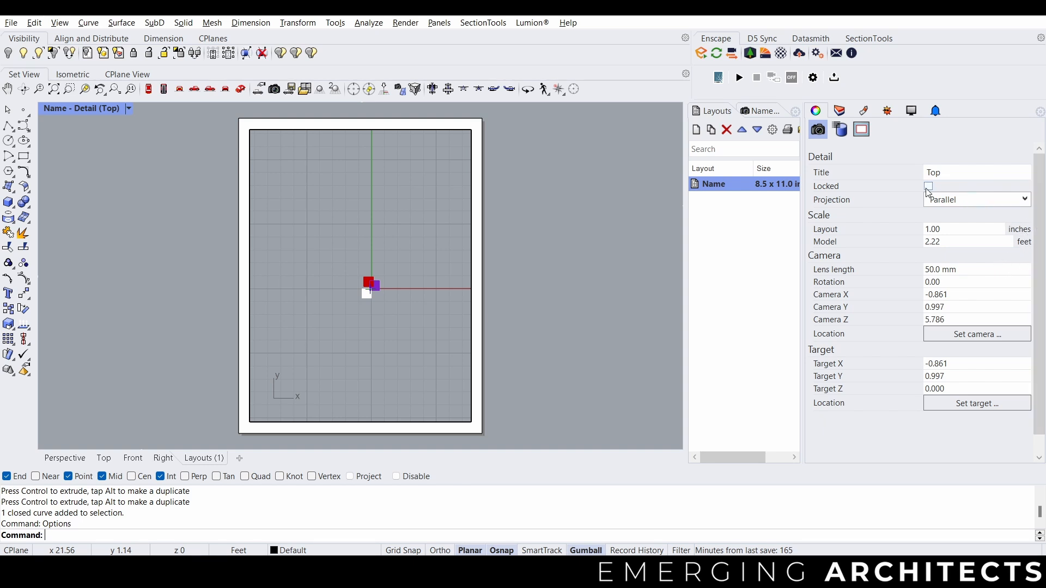
Lock the detail and set its scale to 1 inch on page = 0.5 feet in model.
{"action": "left_click", "coordinate": [929, 187]}
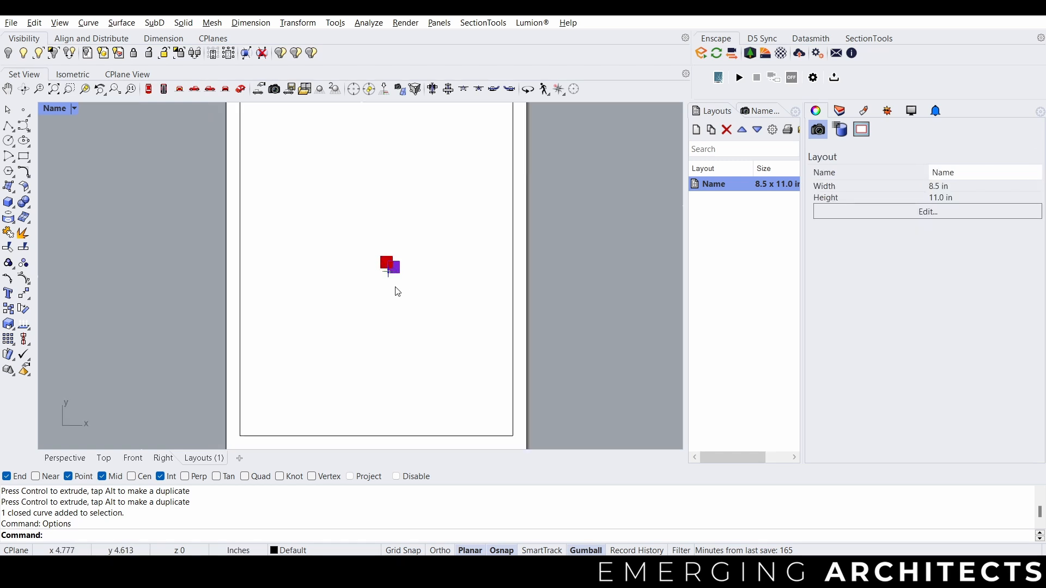
{"action": "double_click", "coordinate": [376, 273]}
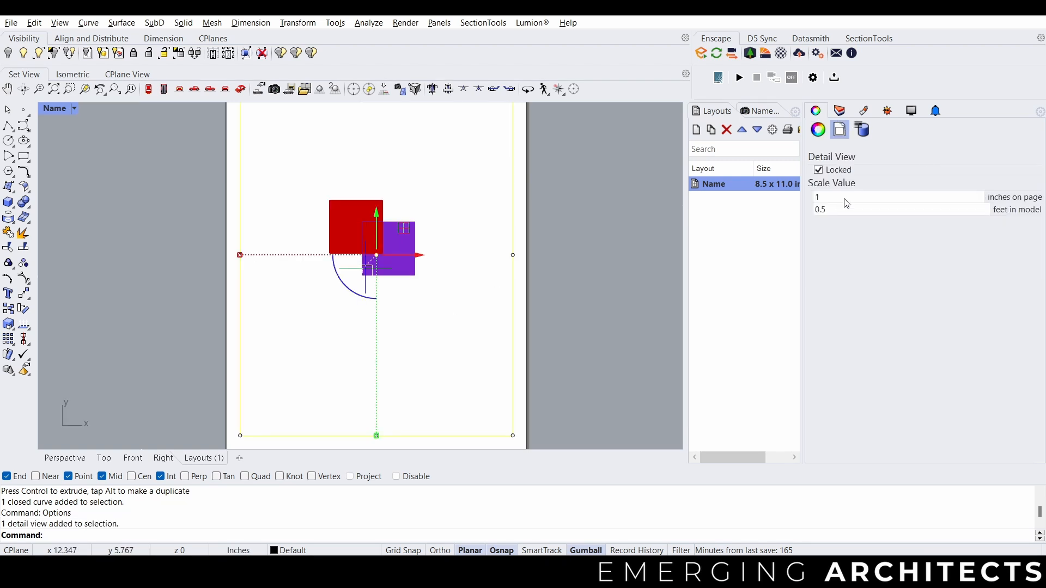
{"action": "mouse_move", "coordinate": [835, 204]}
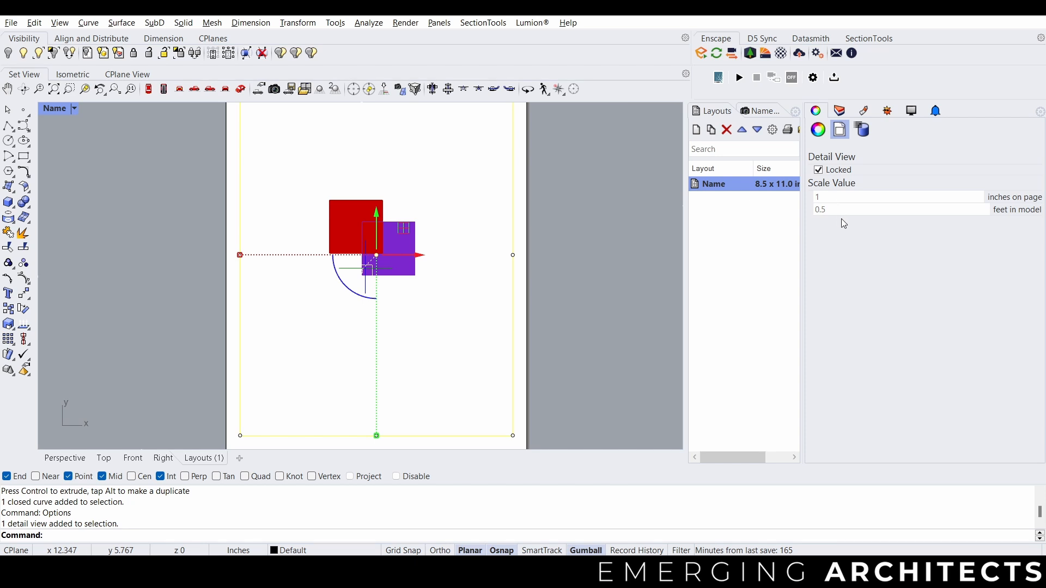
{"action": "left_click", "coordinate": [861, 130]}
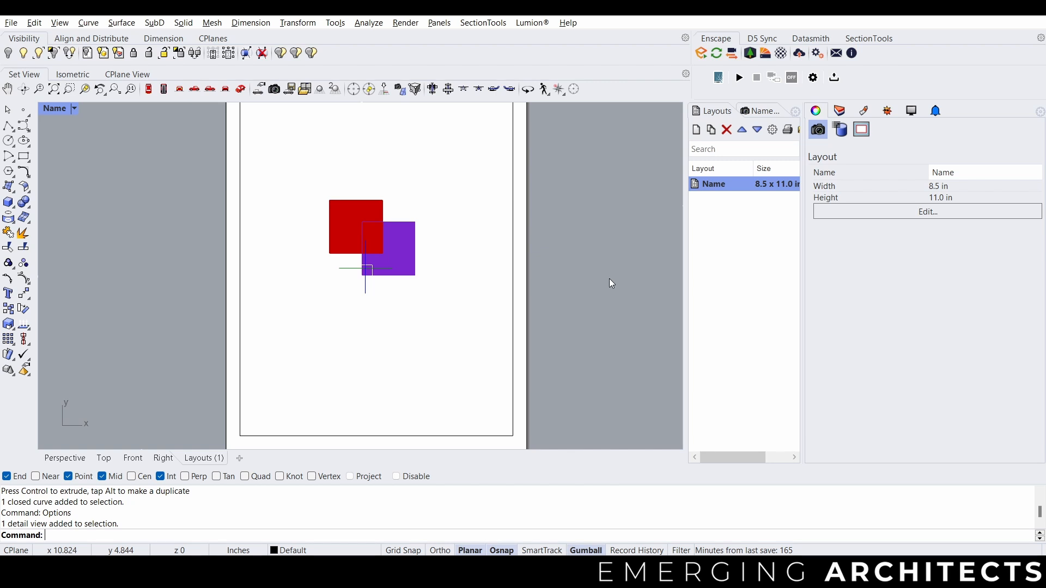
{"action": "mouse_move", "coordinate": [548, 306]}
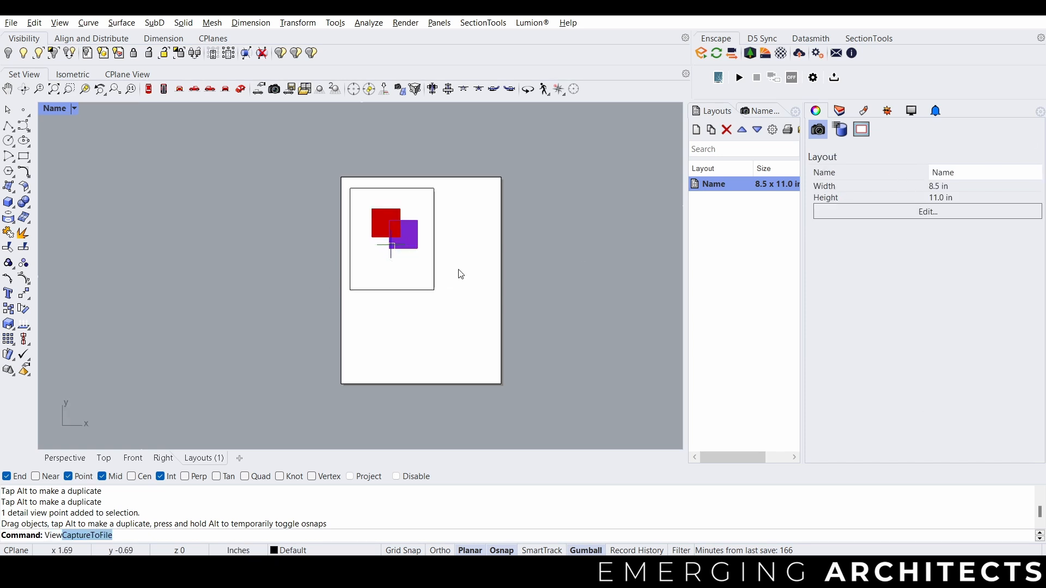
Add a second detail rectangle below the first showing the same squares.
{"action": "type", "text": "Viewp"}
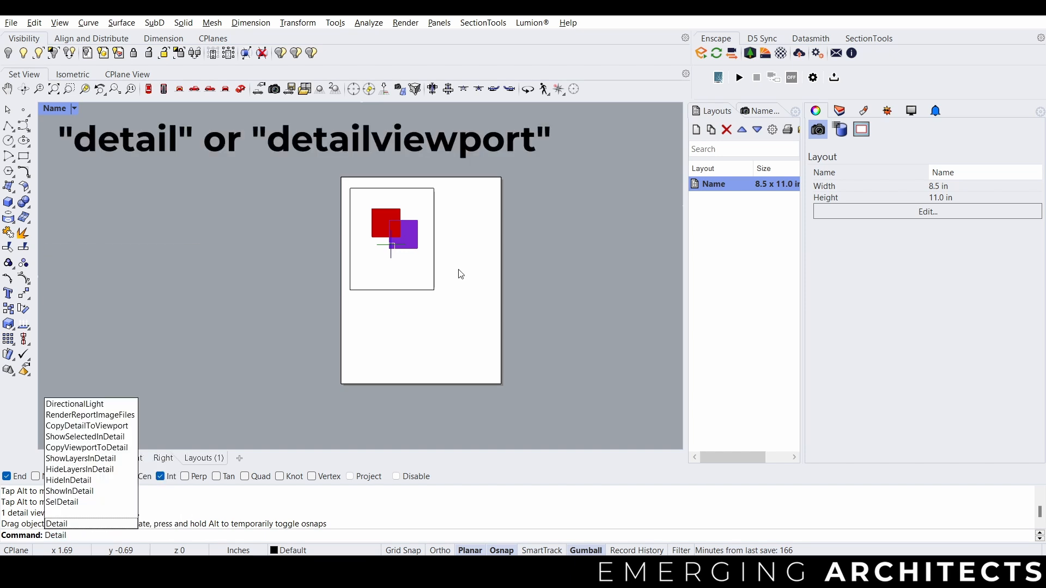
{"action": "left_click", "coordinate": [56, 524]}
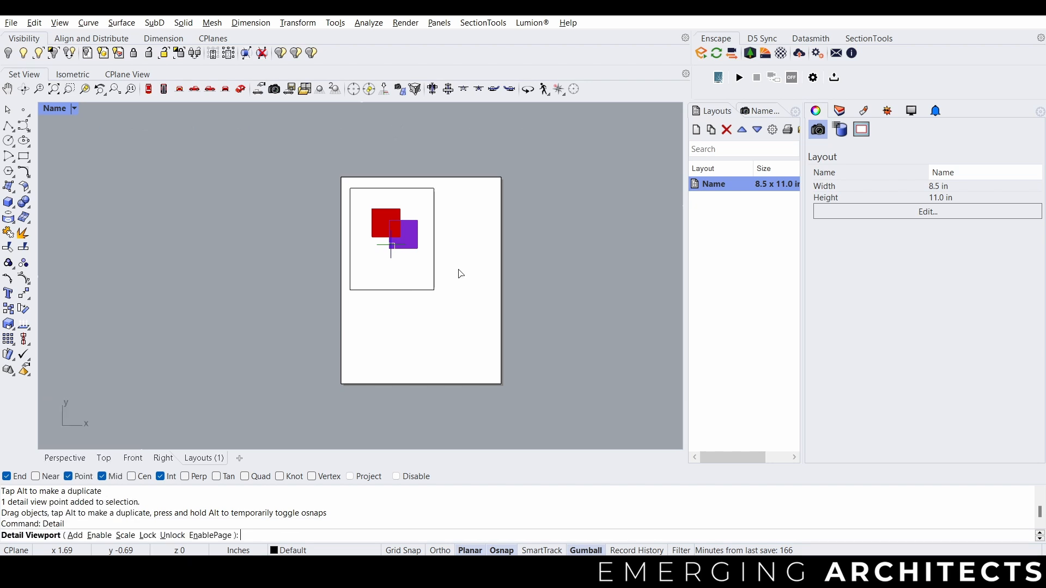
{"action": "type", "text": "a"}
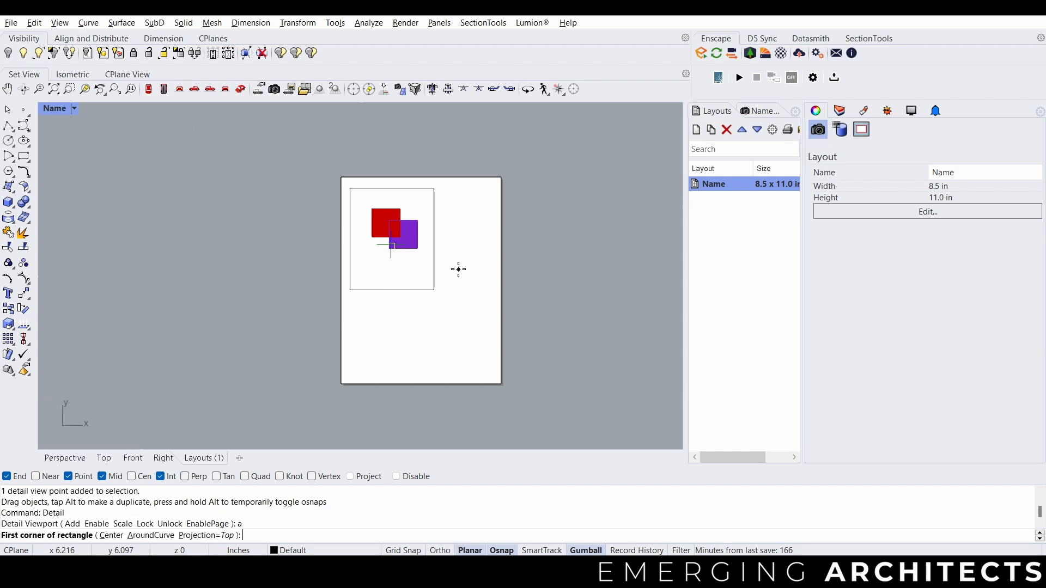
{"action": "mouse_move", "coordinate": [417, 306]}
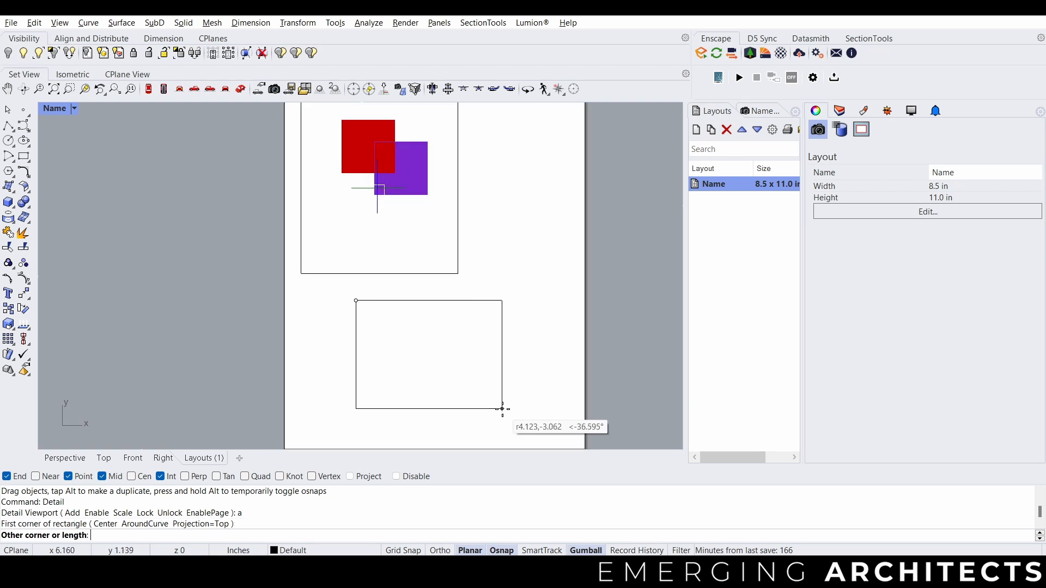
{"action": "left_click", "coordinate": [503, 408]}
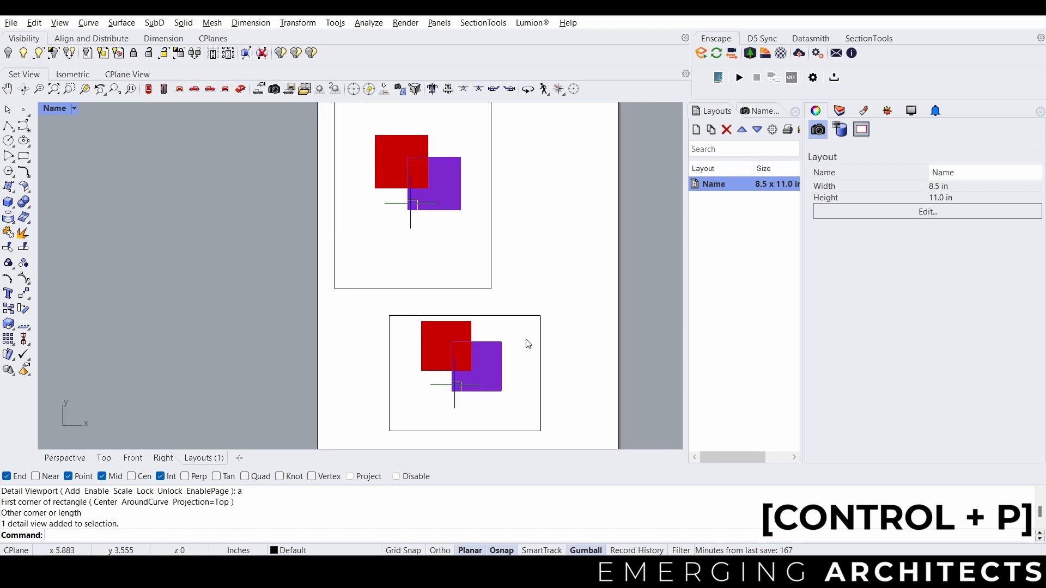
{"action": "key", "text": "ctrl+p"}
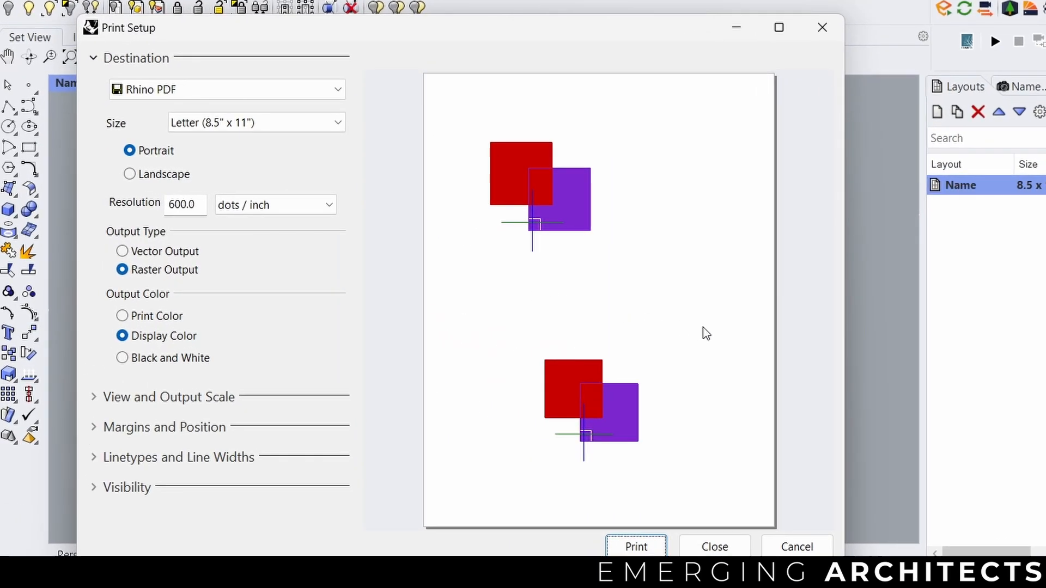
{"action": "mouse_move", "coordinate": [699, 333]}
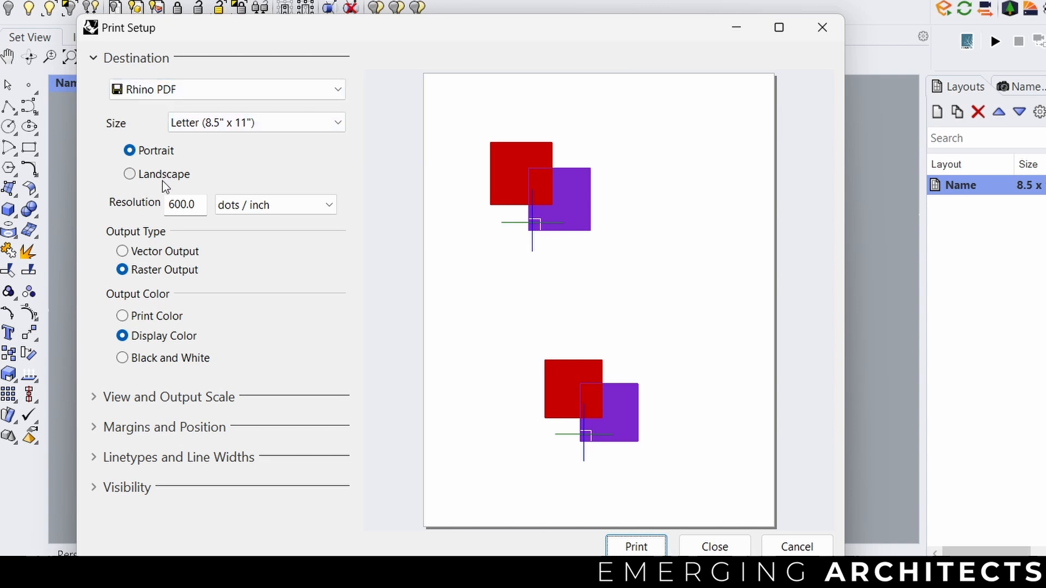
{"action": "left_click", "coordinate": [169, 397]}
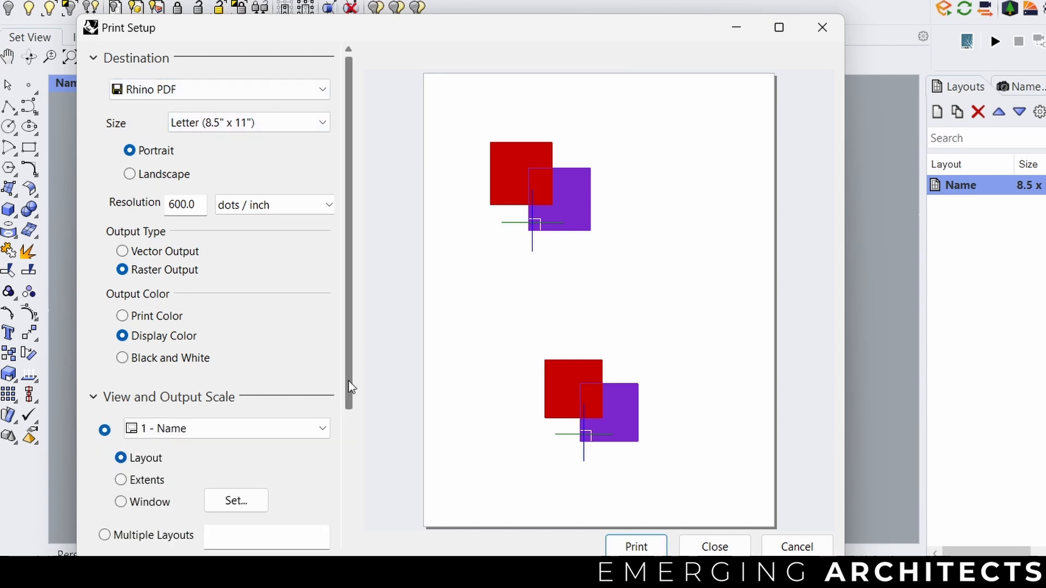
{"action": "scroll", "scroll_direction": "down", "scroll_amount": 3}
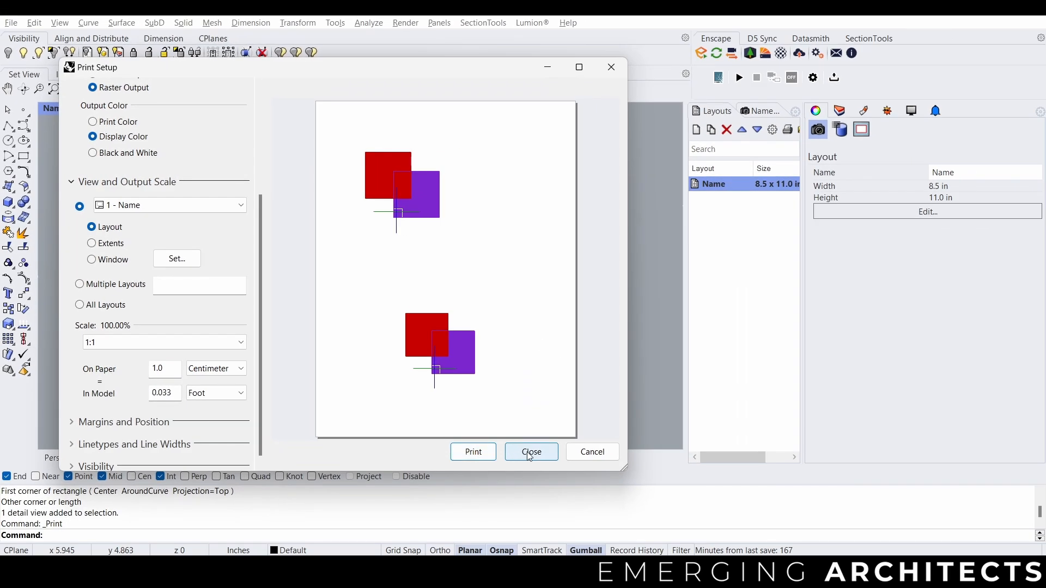
{"action": "left_click", "coordinate": [531, 452]}
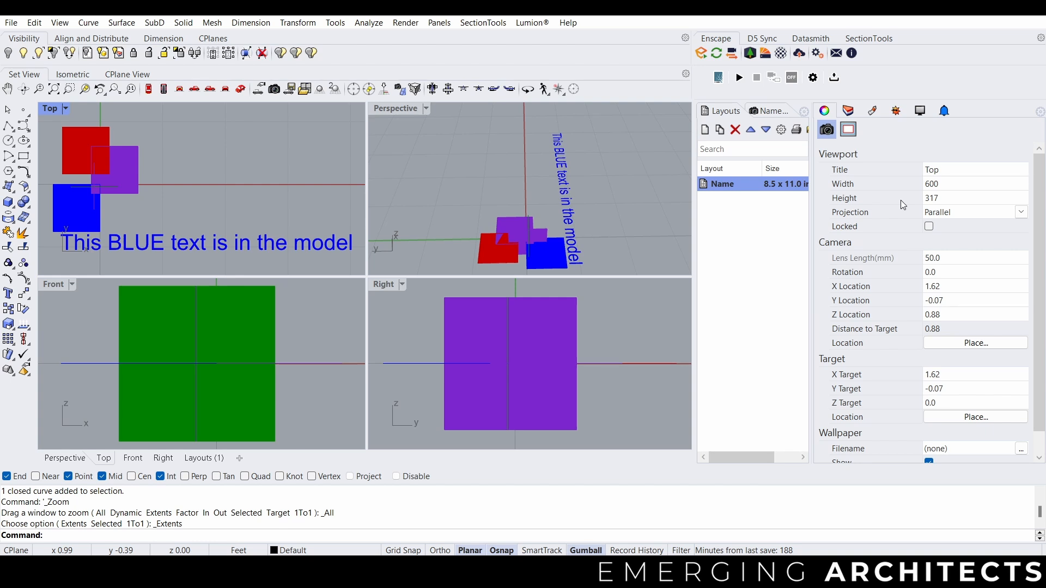
{"action": "mouse_move", "coordinate": [869, 126]}
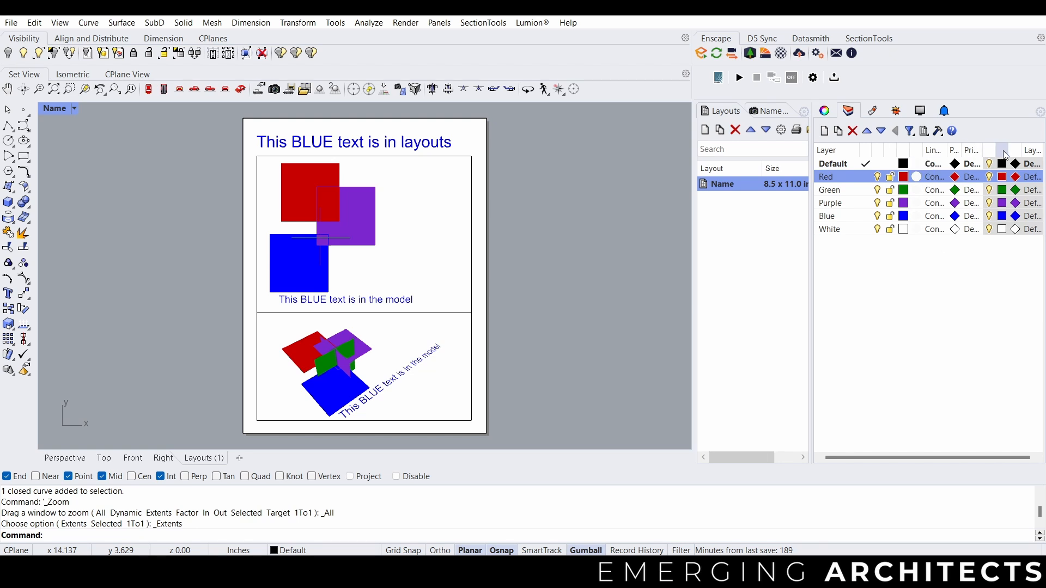
{"action": "mouse_move", "coordinate": [1006, 154]}
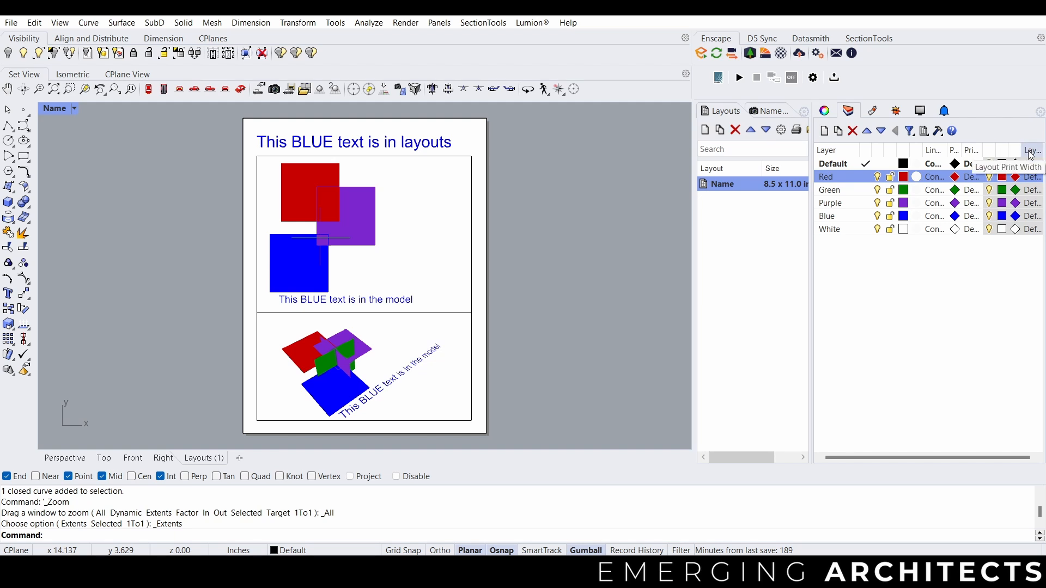
{"action": "mouse_move", "coordinate": [860, 369]}
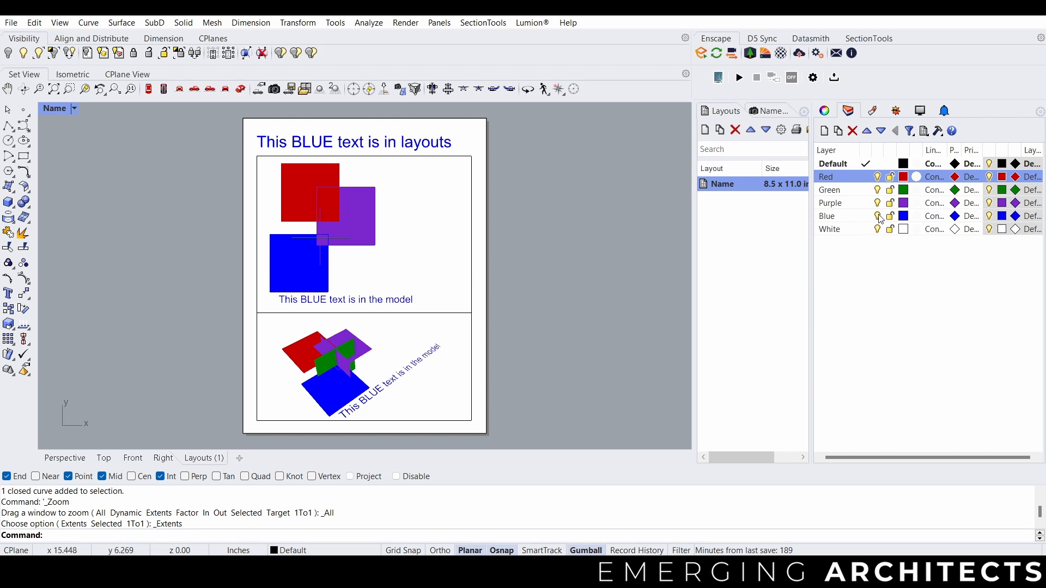
Select the Blue layer and activate the lower detail view.
{"action": "left_click", "coordinate": [827, 215]}
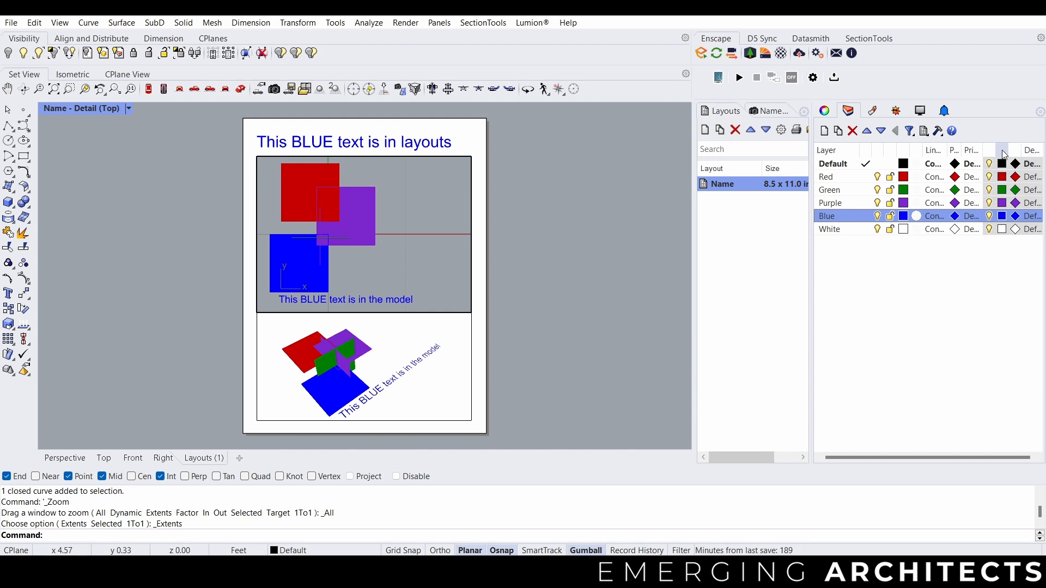
{"action": "left_click", "coordinate": [989, 216]}
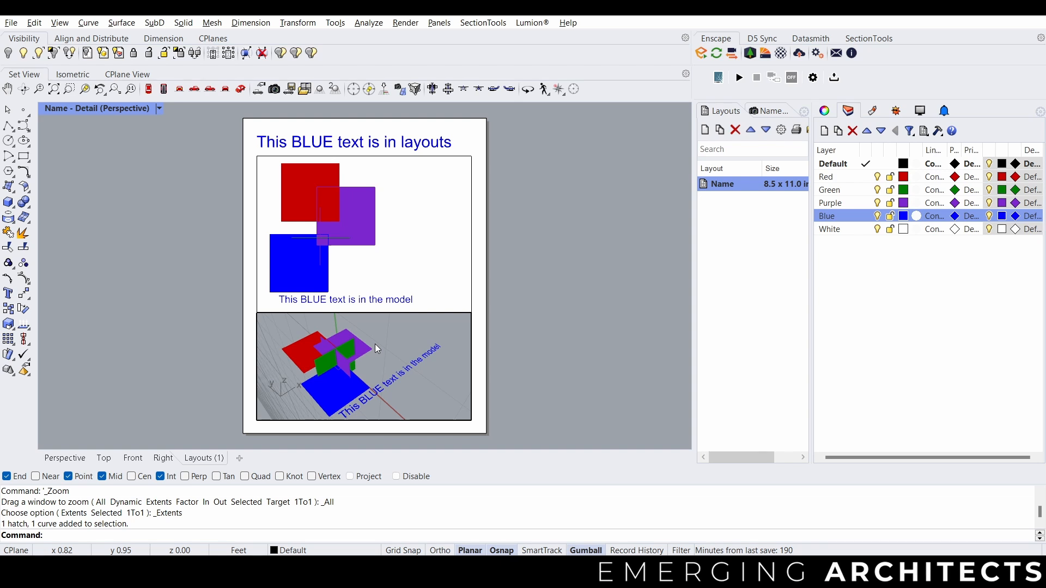
Reorder overlapping squares with BringToFront and send the green hatch backward.
{"action": "left_click", "coordinate": [347, 352]}
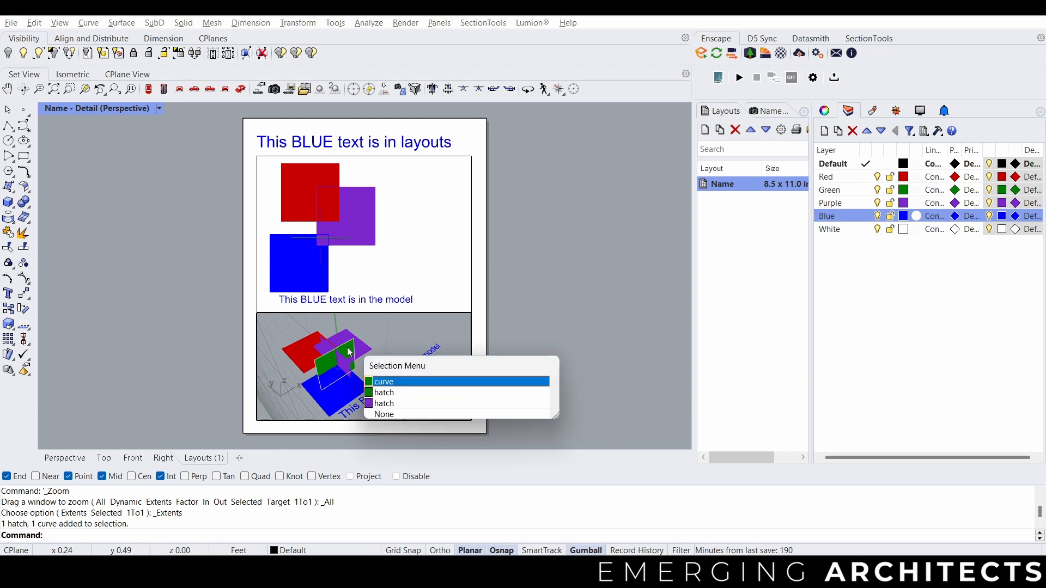
{"action": "left_click", "coordinate": [384, 392]}
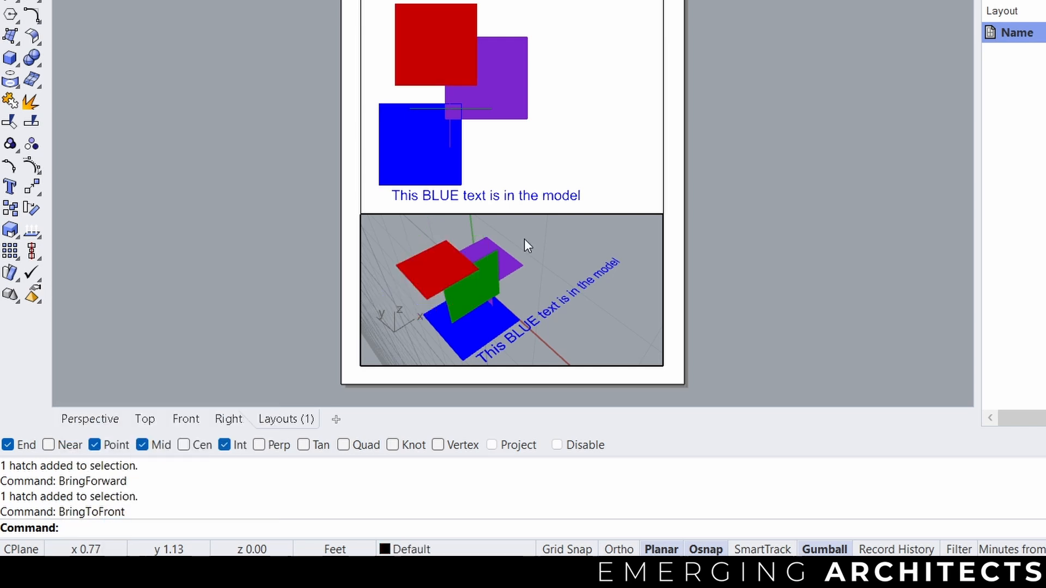
{"action": "left_click", "coordinate": [437, 267]}
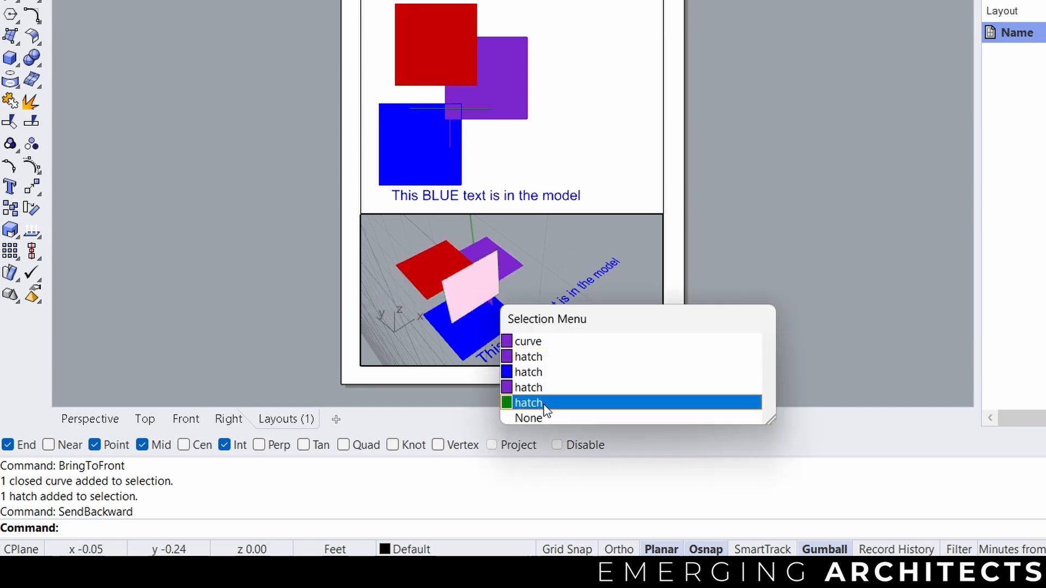
{"action": "left_click", "coordinate": [527, 403]}
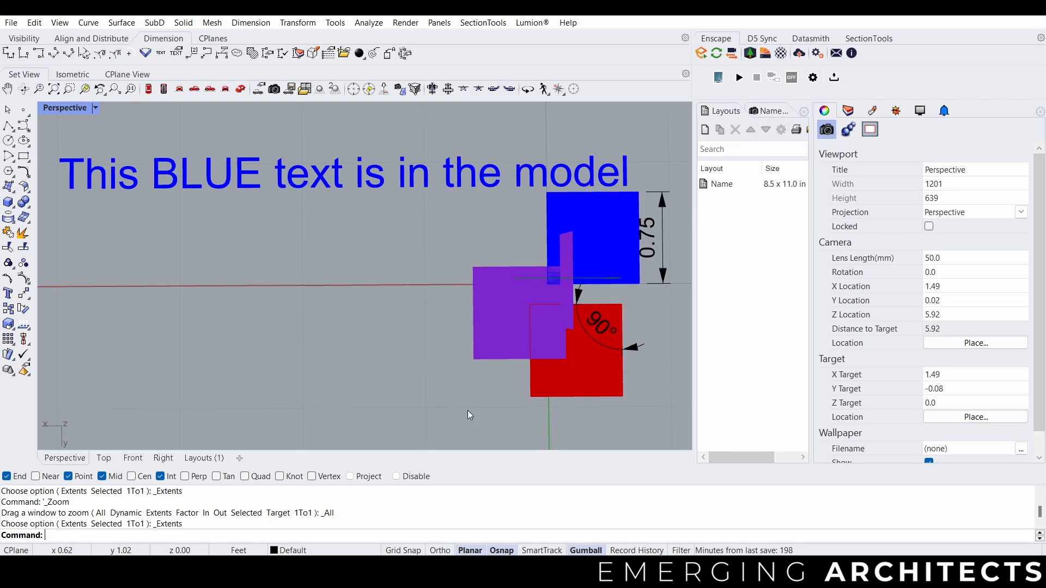
{"action": "mouse_move", "coordinate": [454, 414]}
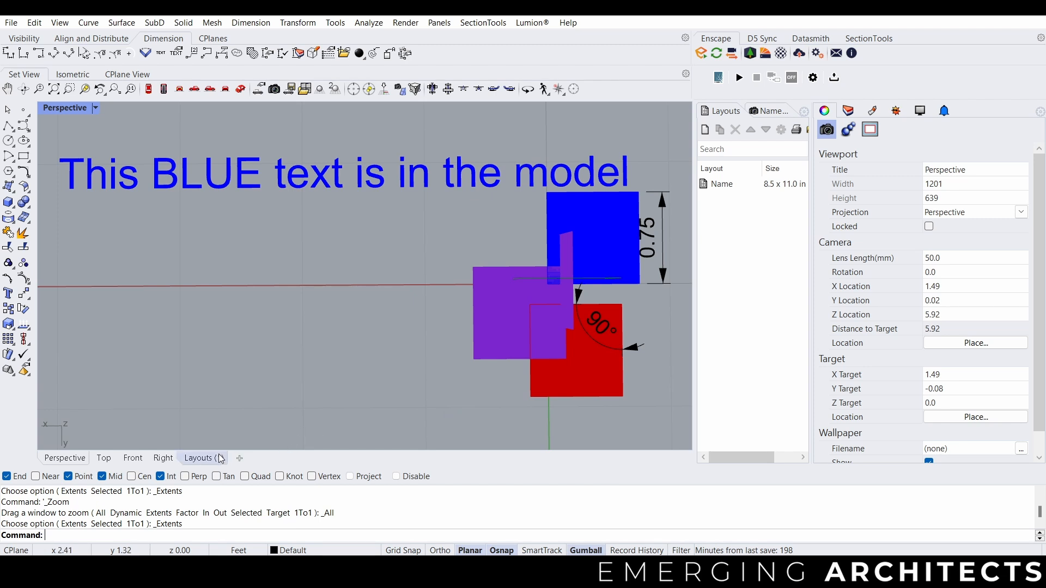
Return to the layout page and check annotation style scaling in Options.
{"action": "left_click", "coordinate": [199, 458]}
{"action": "type", "text": "Options"}
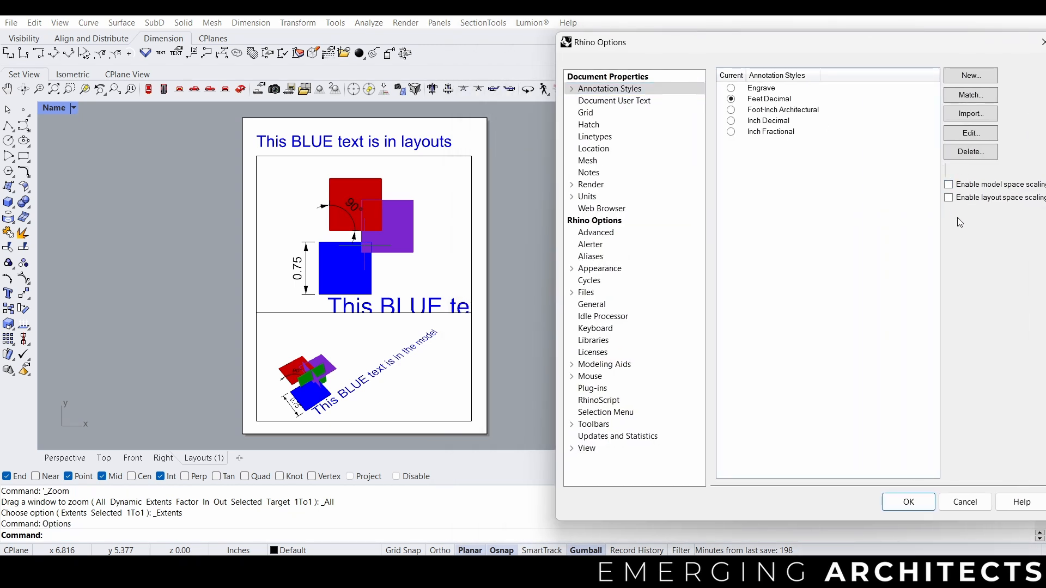
{"action": "left_click", "coordinate": [948, 184]}
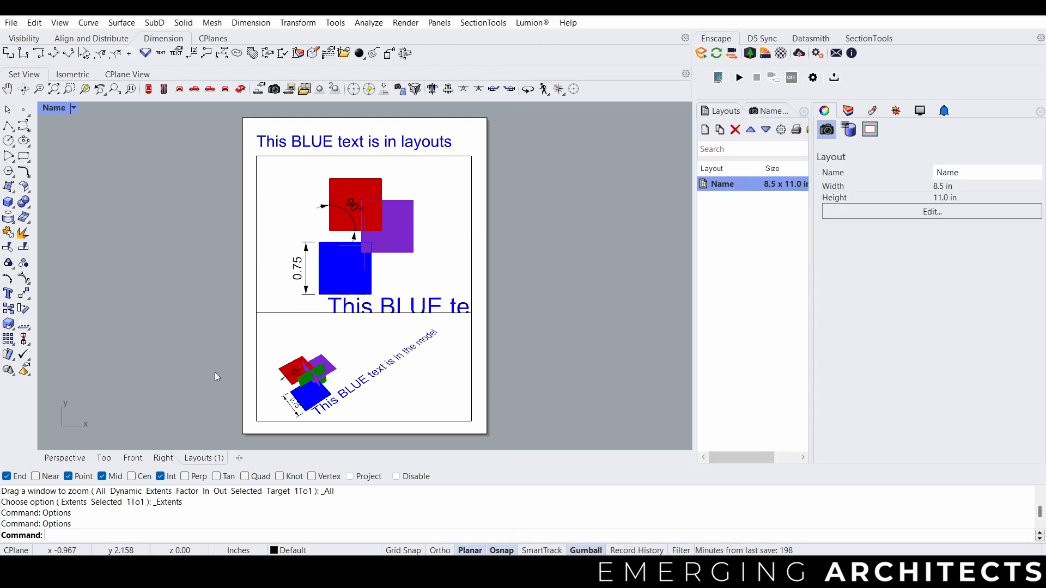
{"action": "mouse_move", "coordinate": [177, 374]}
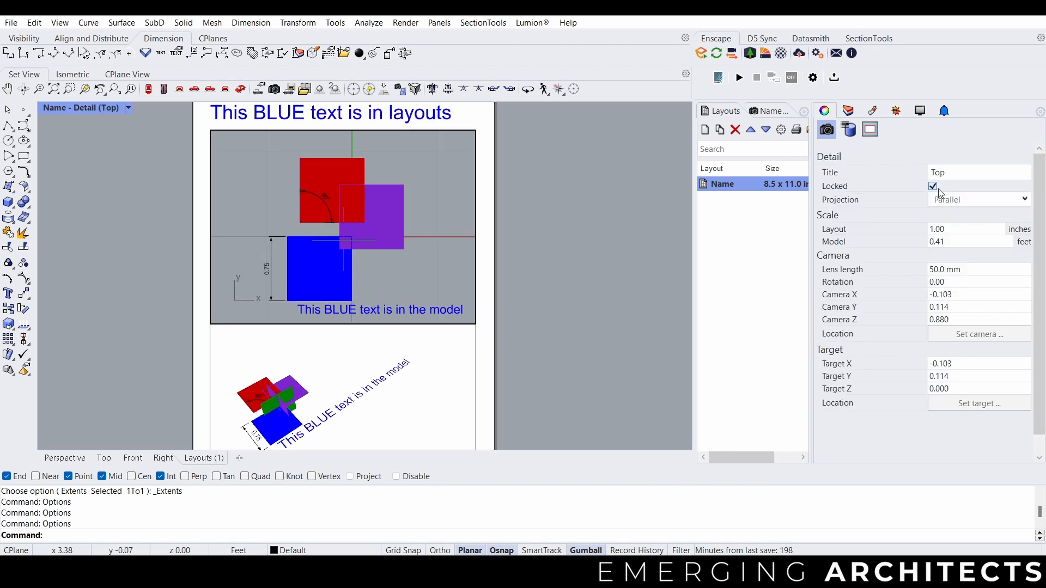
Toggle Locked off and on so the top detail's view and scale stay fixed.
{"action": "left_click", "coordinate": [933, 186]}
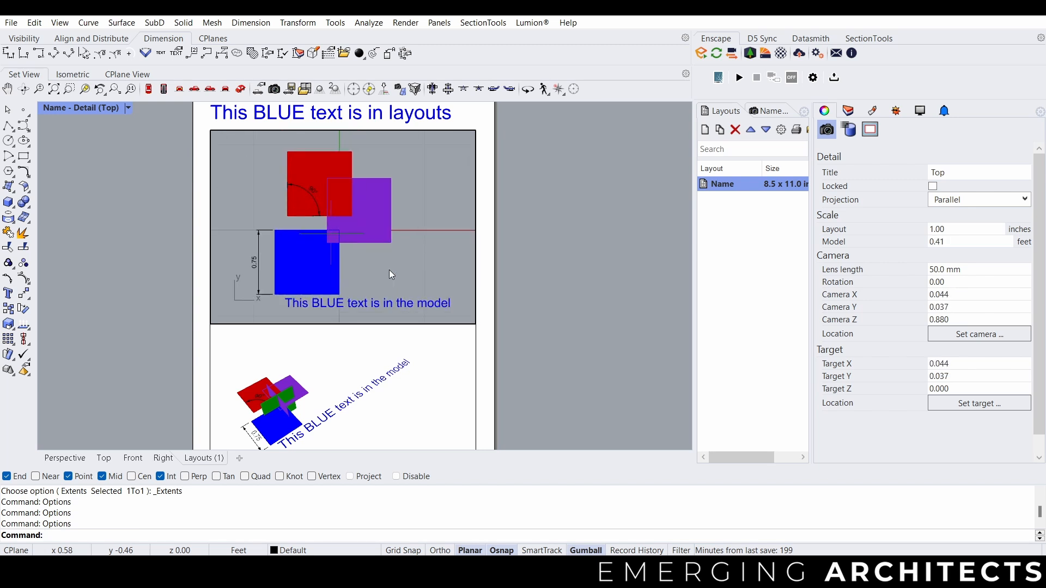
{"action": "left_click", "coordinate": [933, 187]}
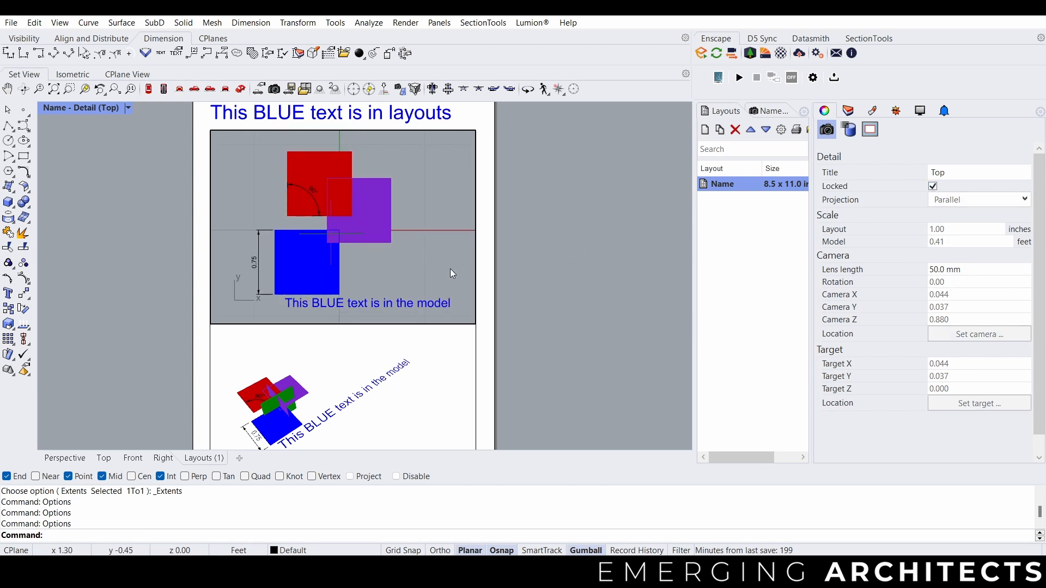